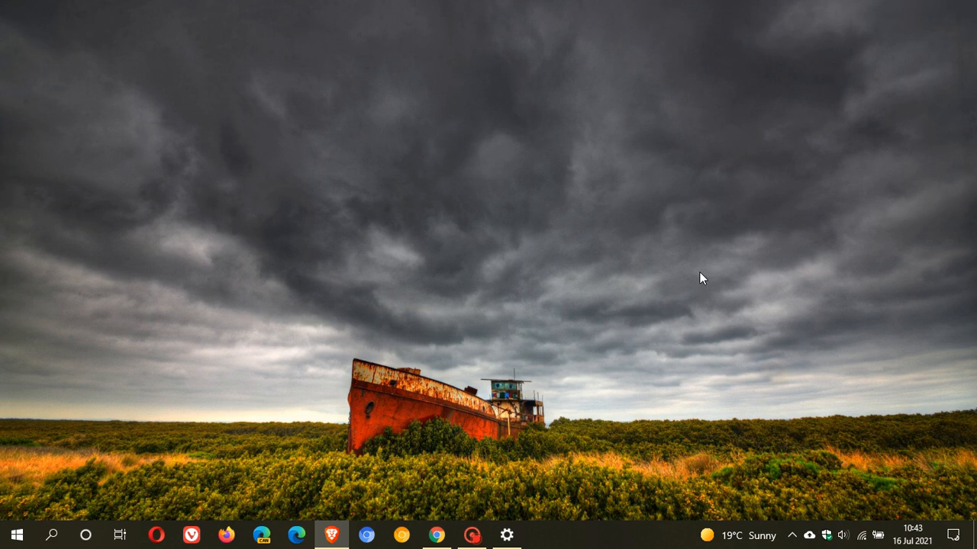
{"action": "mouse_move", "coordinate": [574, 244]}
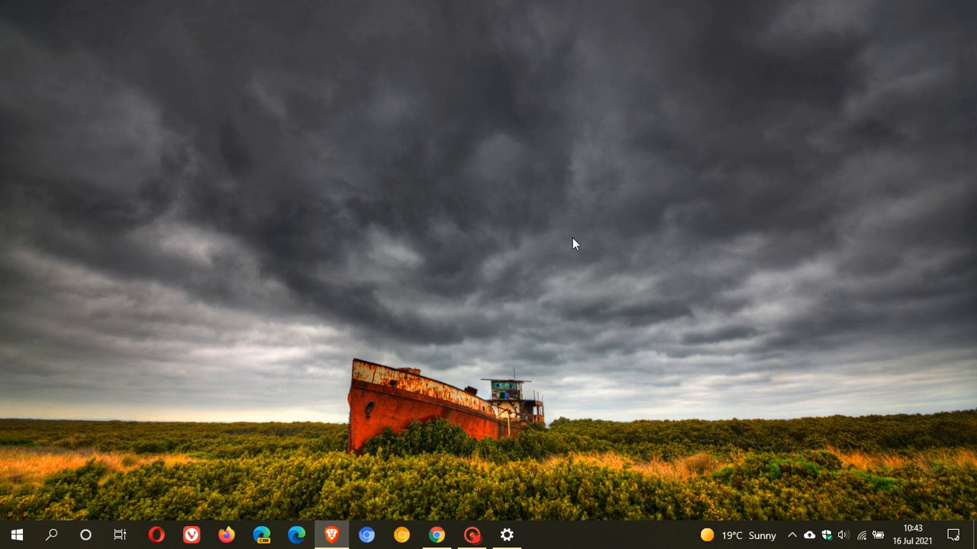
{"action": "mouse_move", "coordinate": [467, 204]}
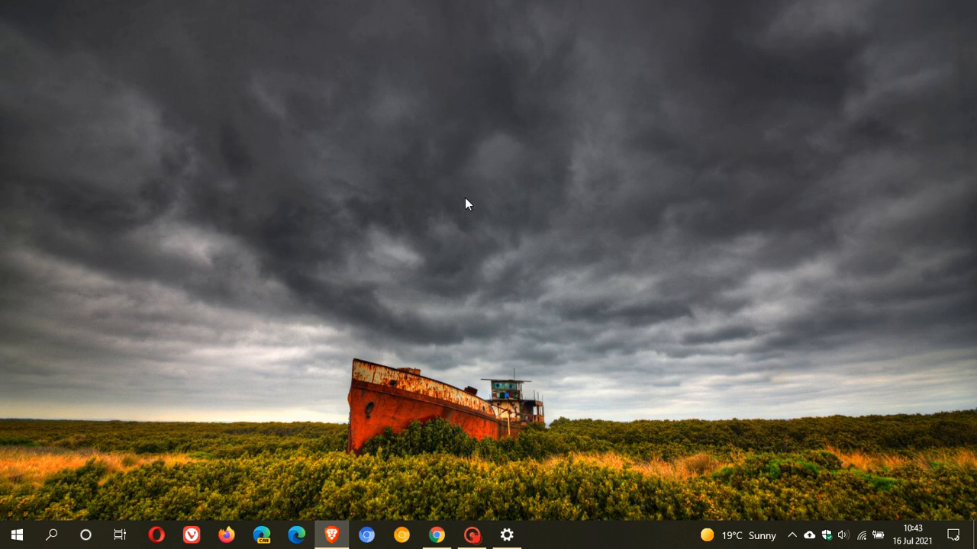
{"action": "mouse_move", "coordinate": [550, 258]}
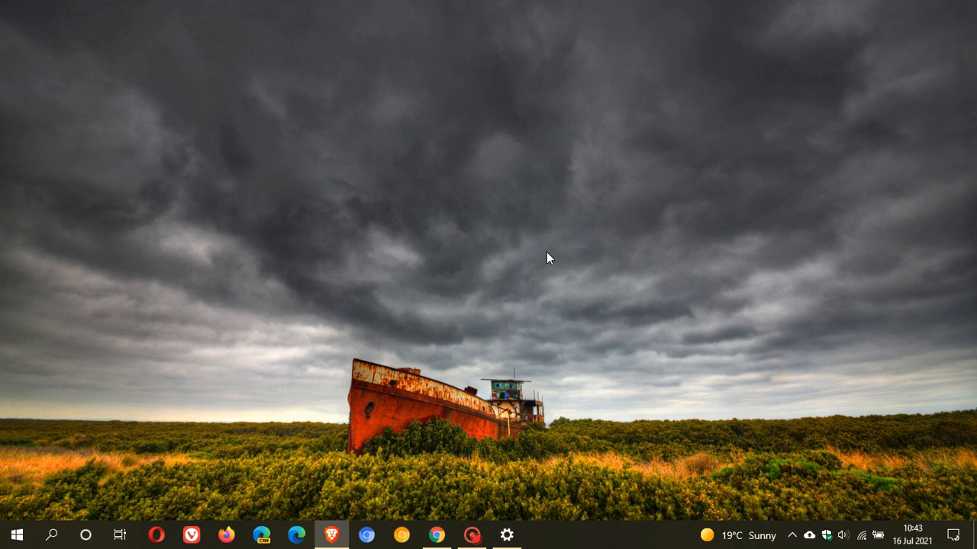
{"action": "mouse_move", "coordinate": [555, 253]}
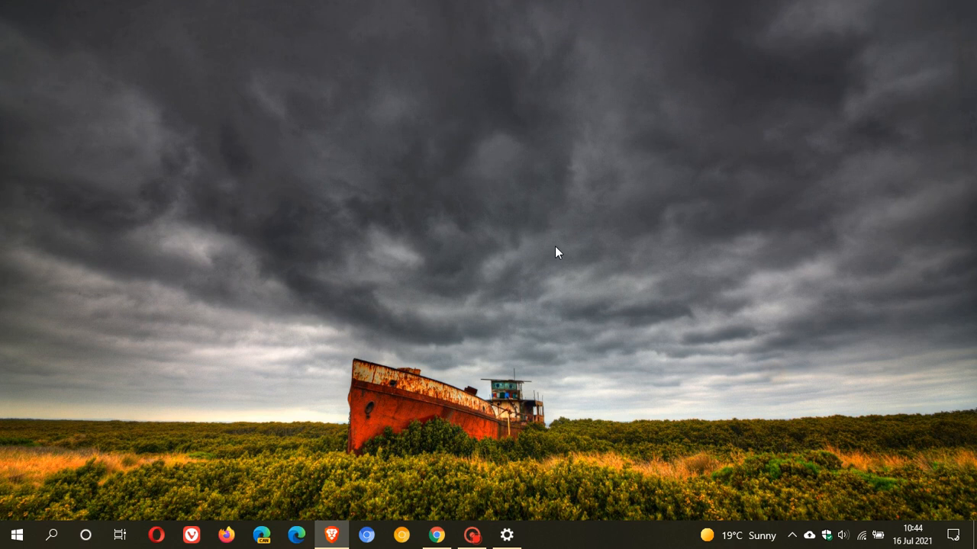
{"action": "mouse_move", "coordinate": [565, 255]}
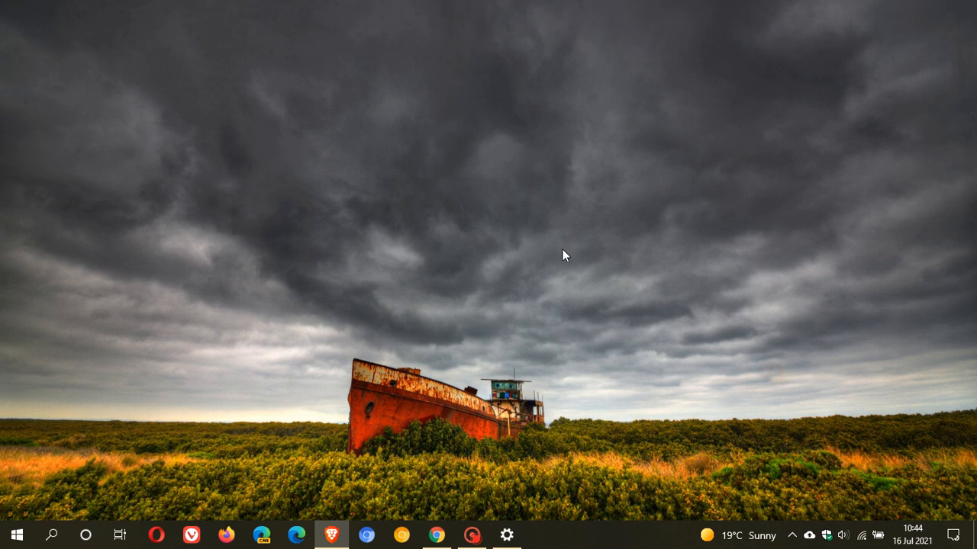
{"action": "mouse_move", "coordinate": [570, 251]}
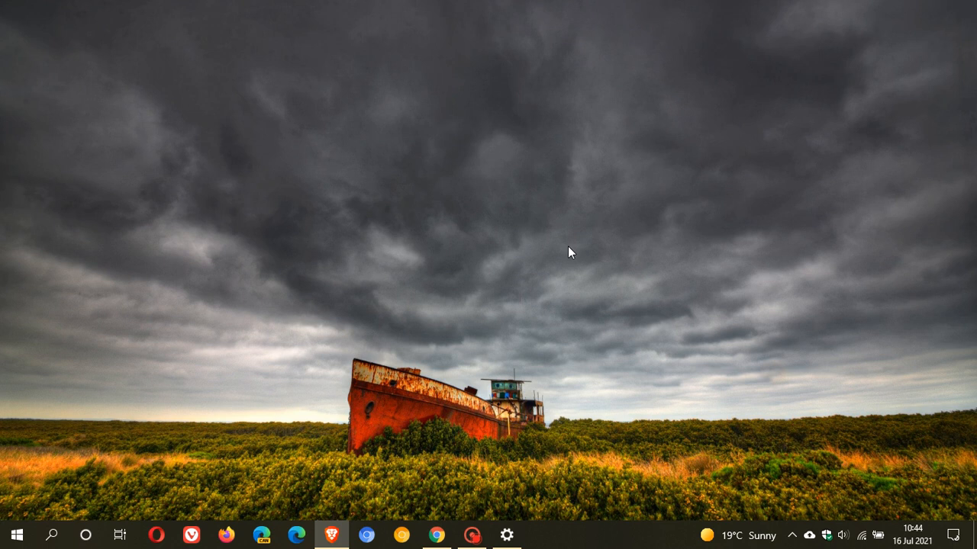
{"action": "mouse_move", "coordinate": [583, 259]}
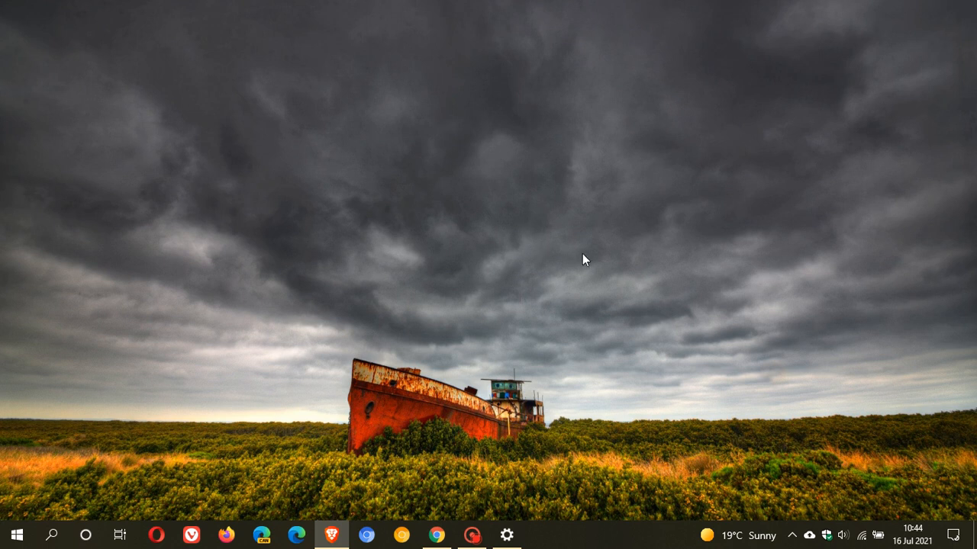
{"action": "mouse_move", "coordinate": [586, 253]}
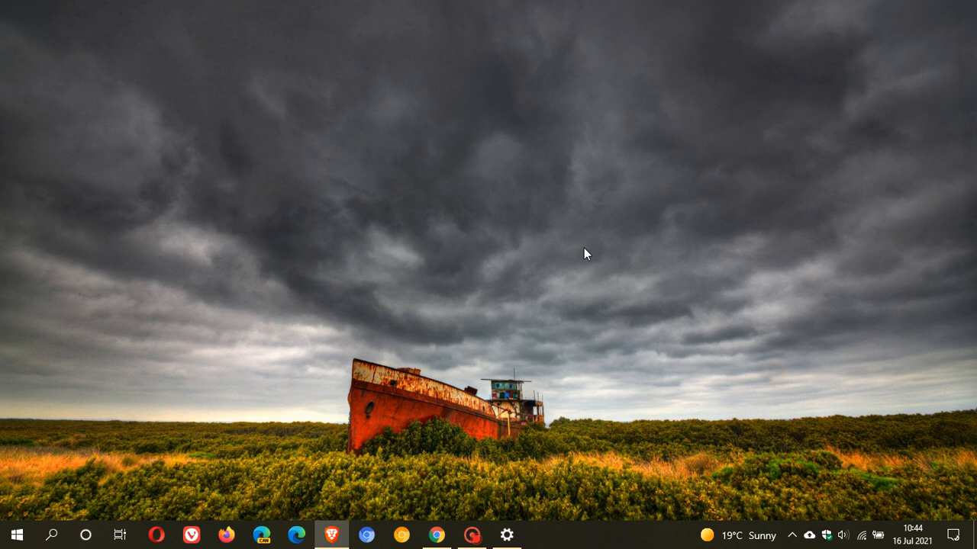
{"action": "mouse_move", "coordinate": [537, 223]}
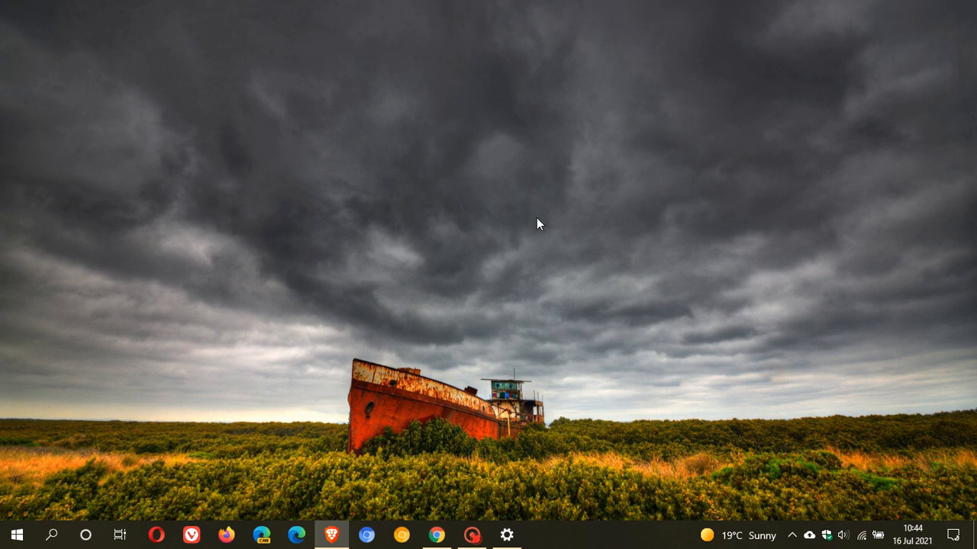
{"action": "mouse_move", "coordinate": [580, 257]}
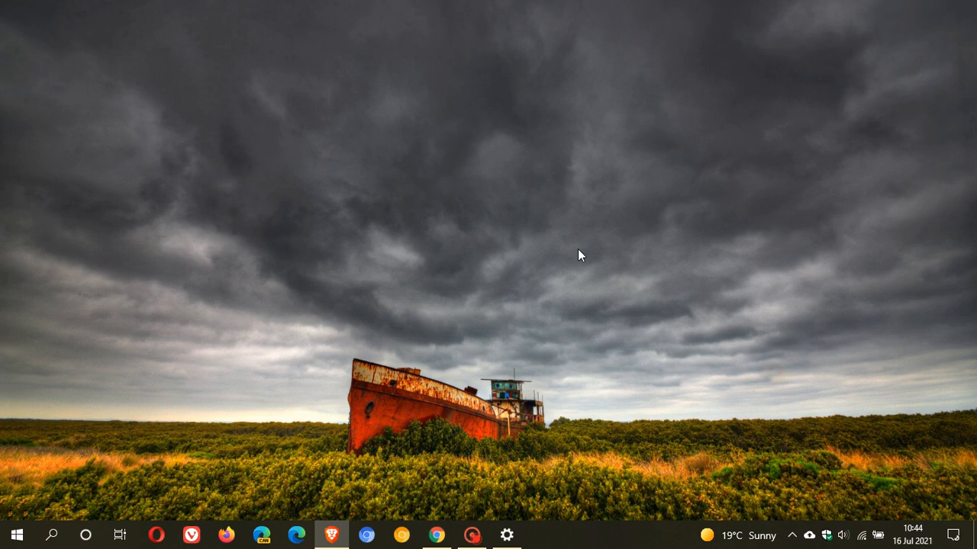
{"action": "mouse_move", "coordinate": [581, 238]}
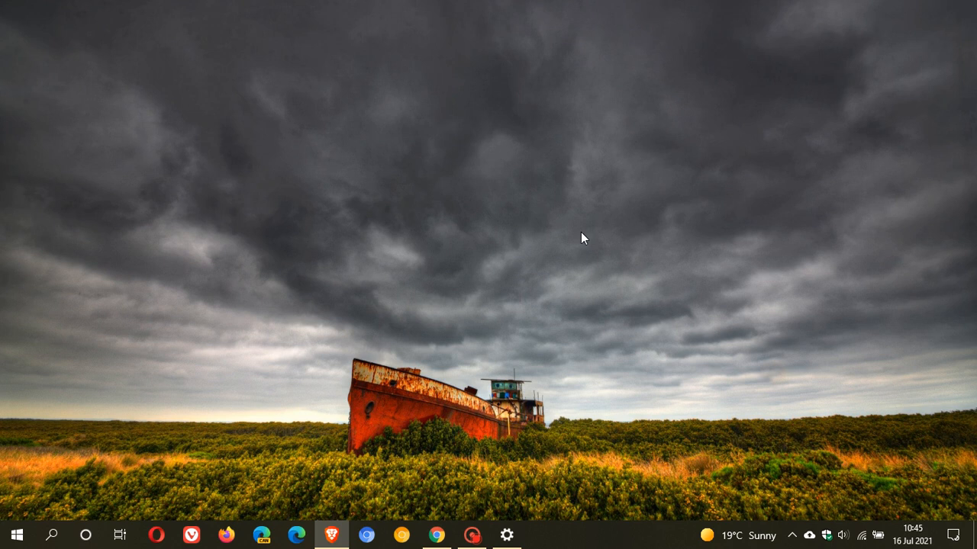
{"action": "mouse_move", "coordinate": [545, 265]}
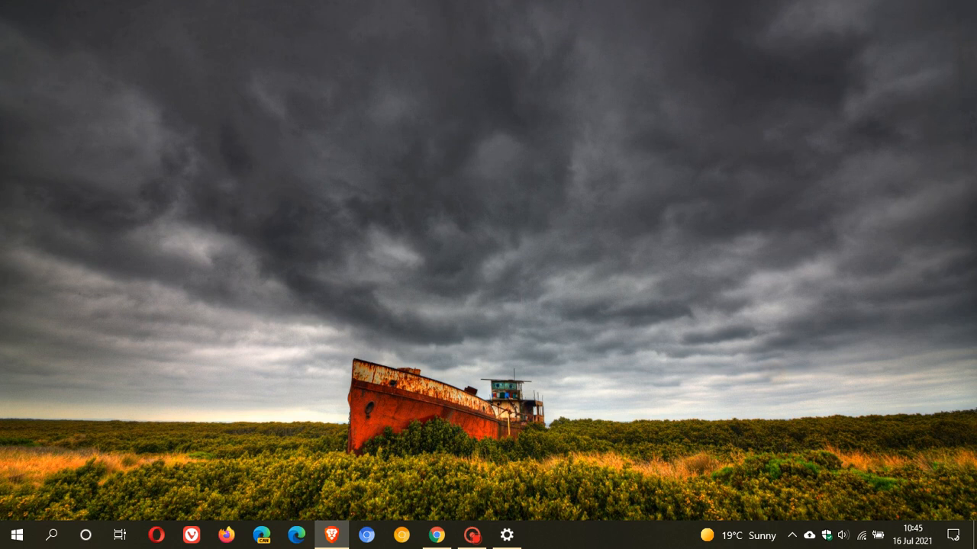
{"action": "mouse_move", "coordinate": [602, 254]}
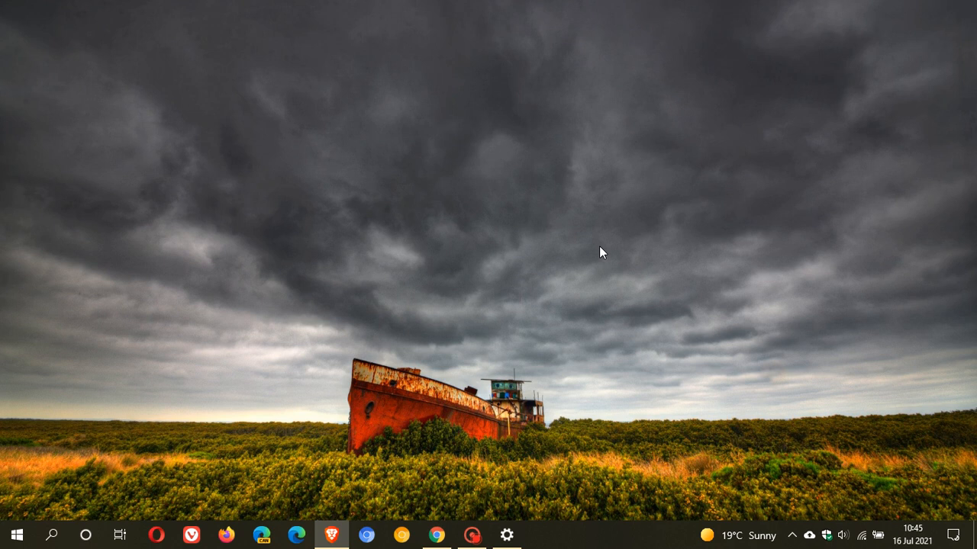
{"action": "mouse_move", "coordinate": [540, 226]}
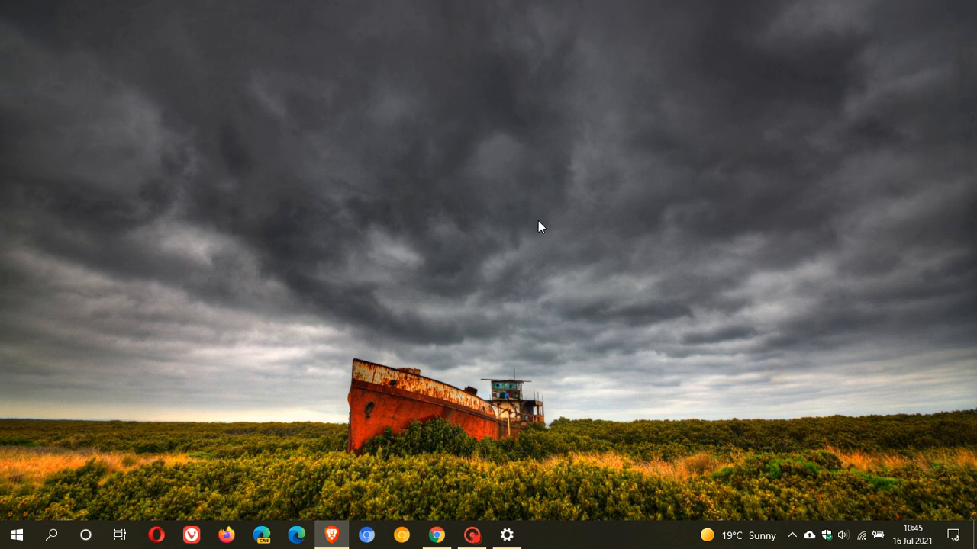
{"action": "mouse_move", "coordinate": [518, 274]}
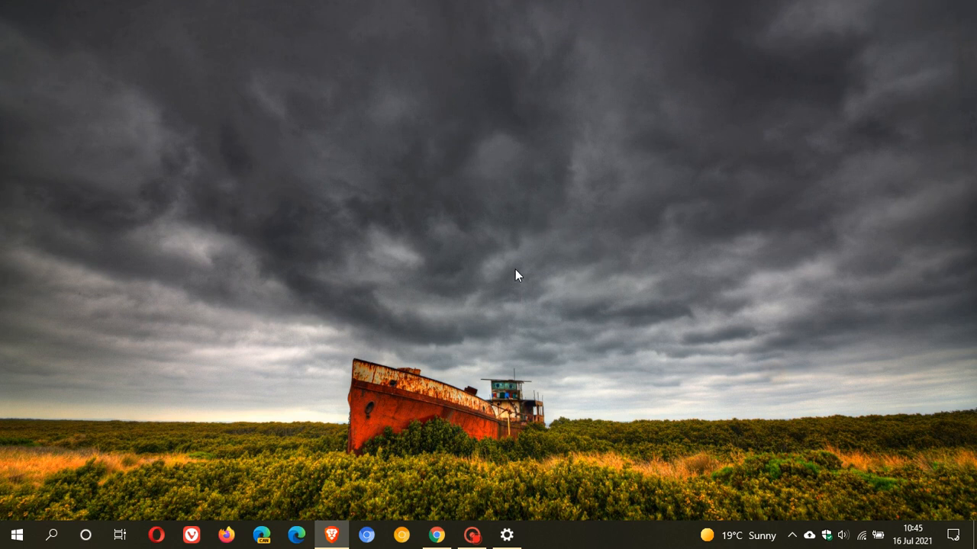
{"action": "mouse_move", "coordinate": [540, 247]}
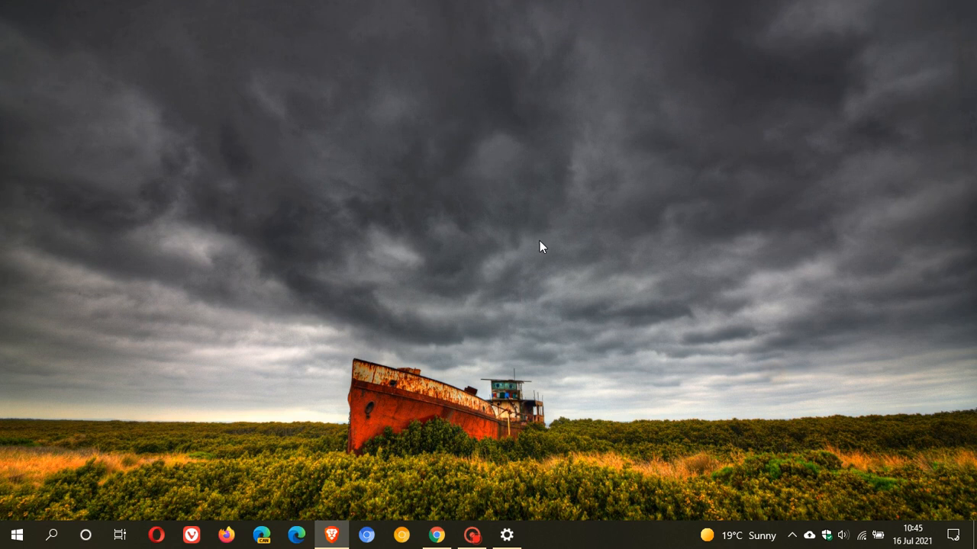
{"action": "mouse_move", "coordinate": [599, 266]}
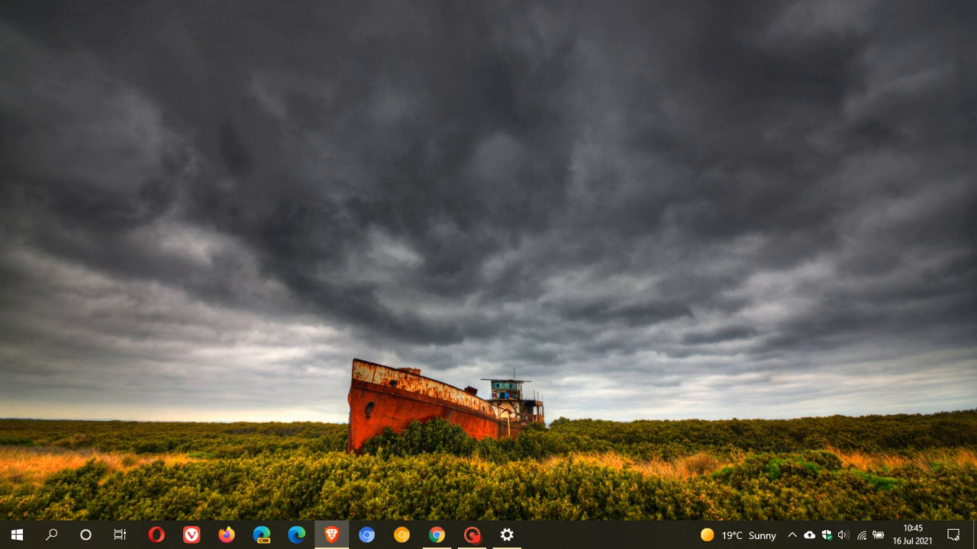
{"action": "mouse_move", "coordinate": [412, 204]}
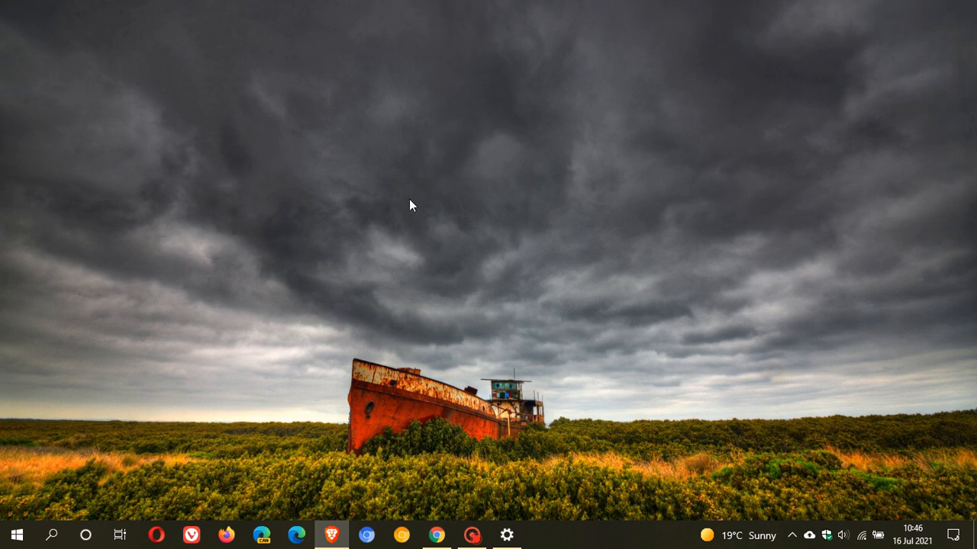
{"action": "mouse_move", "coordinate": [608, 208]}
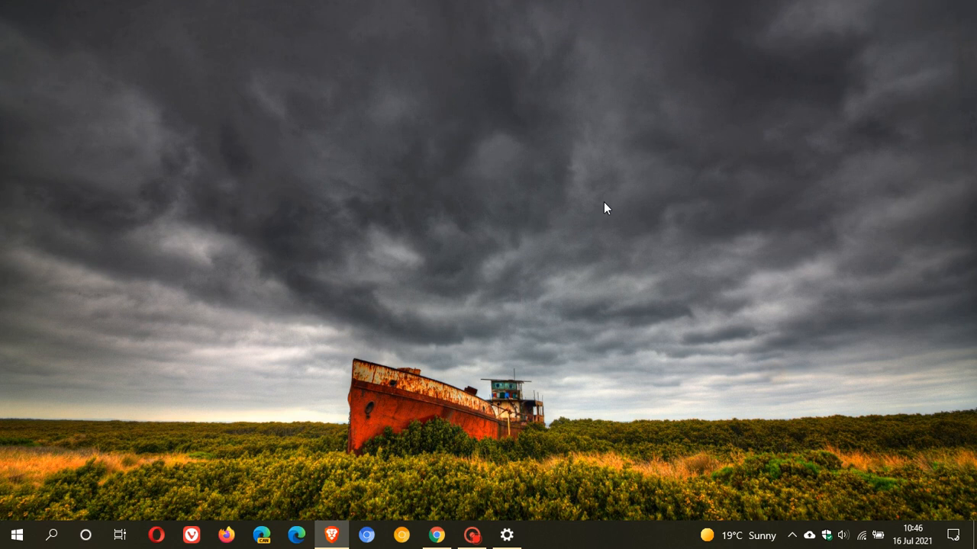
{"action": "mouse_move", "coordinate": [479, 272]}
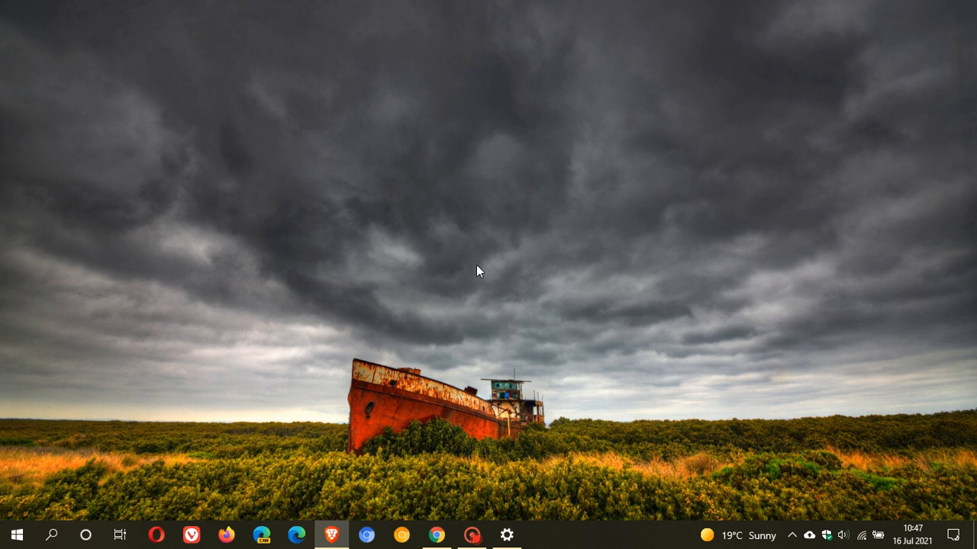
{"action": "mouse_move", "coordinate": [519, 299]}
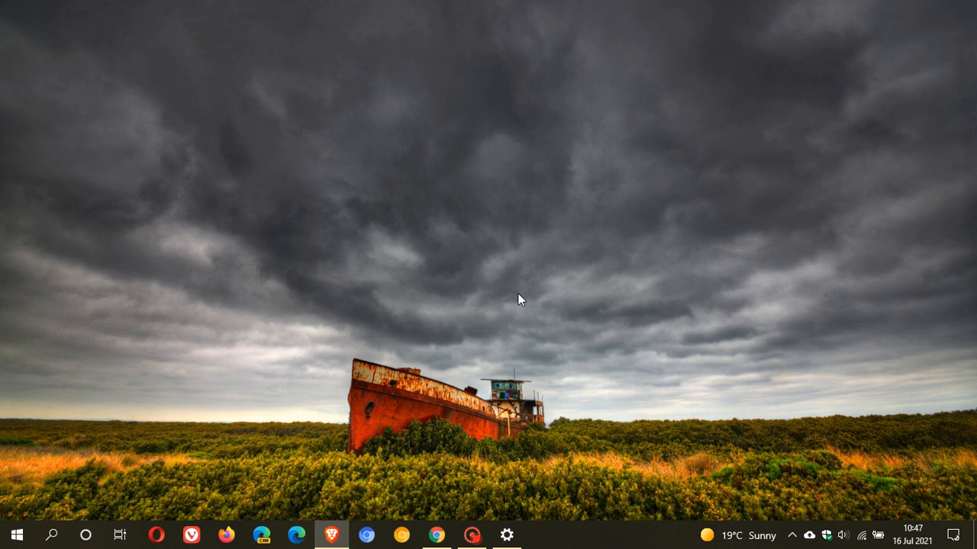
{"action": "mouse_move", "coordinate": [531, 285]}
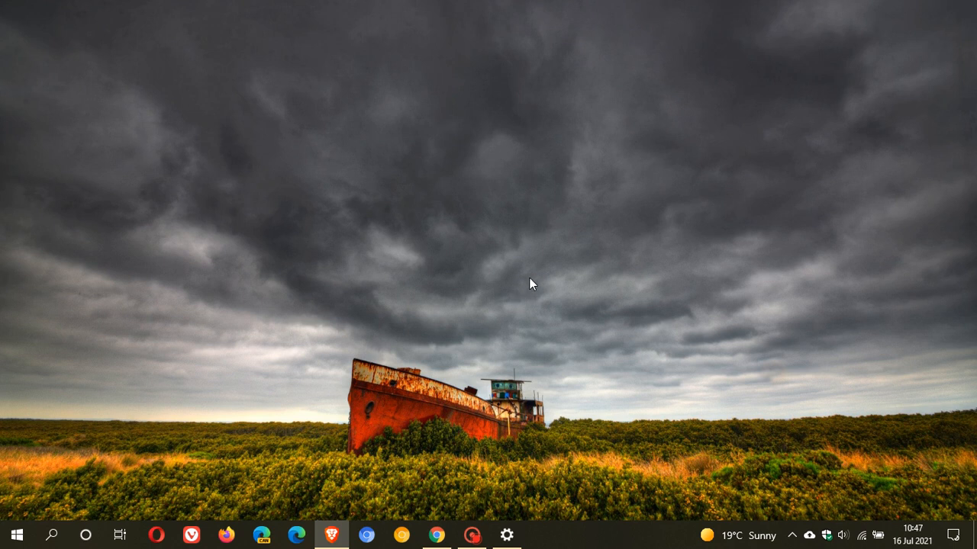
{"action": "mouse_move", "coordinate": [561, 222]}
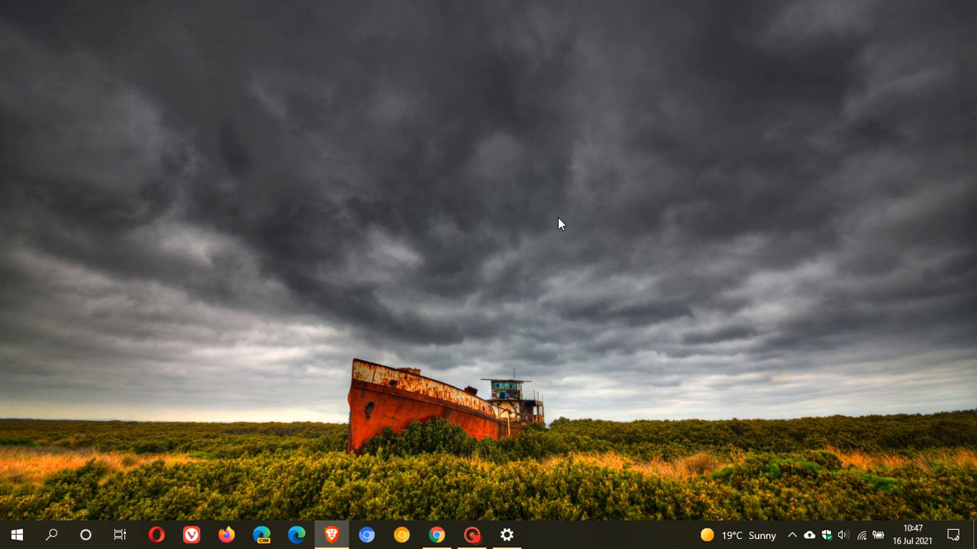
{"action": "mouse_move", "coordinate": [586, 235]}
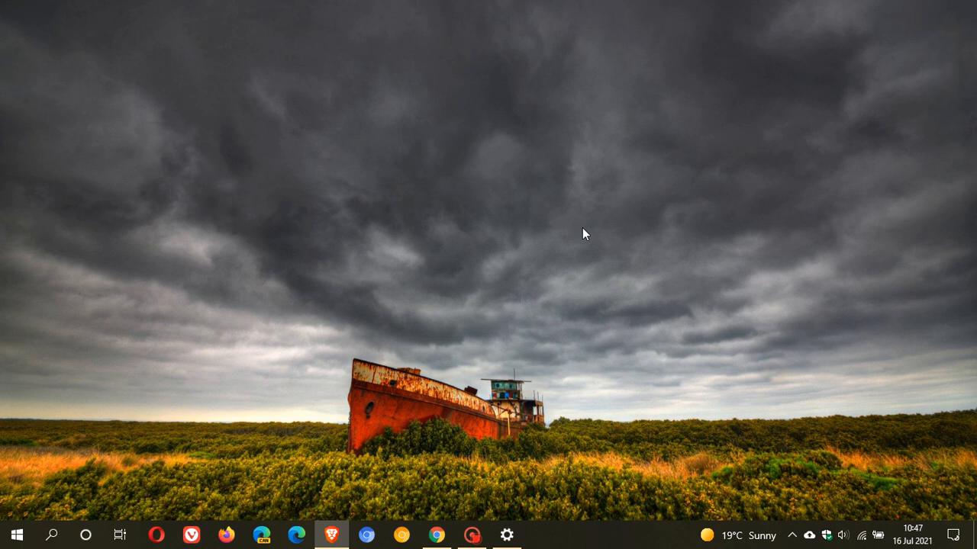
{"action": "mouse_move", "coordinate": [607, 179]}
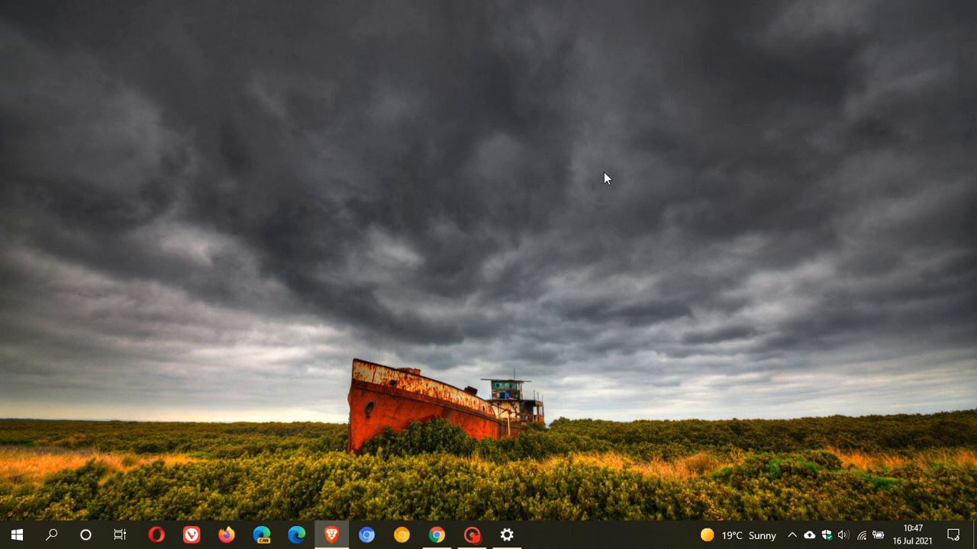
{"action": "mouse_move", "coordinate": [580, 185]}
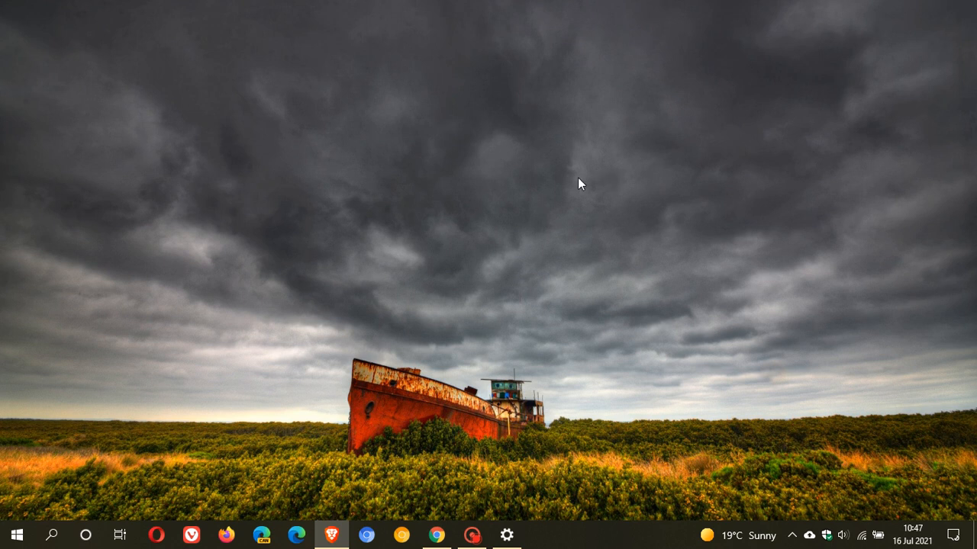
{"action": "mouse_move", "coordinate": [580, 250]}
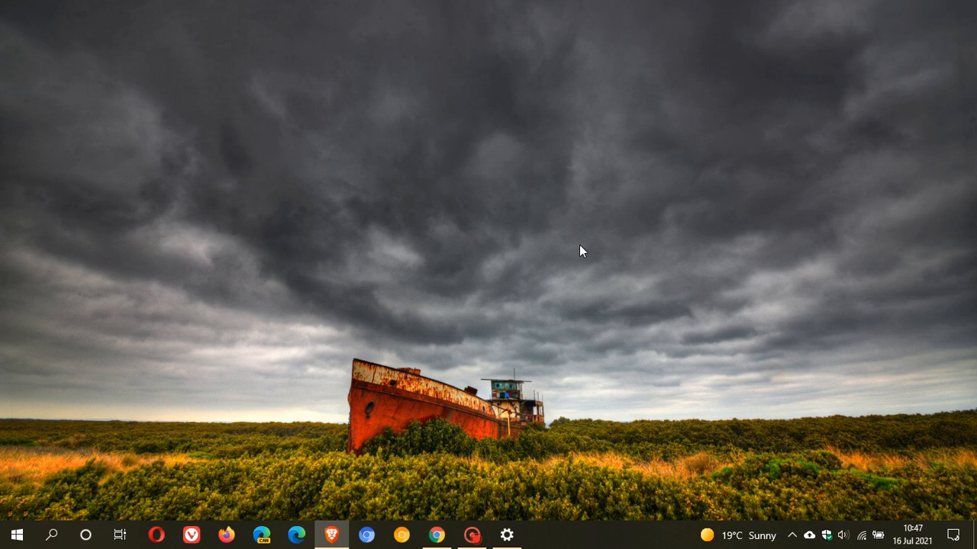
{"action": "mouse_move", "coordinate": [501, 278]}
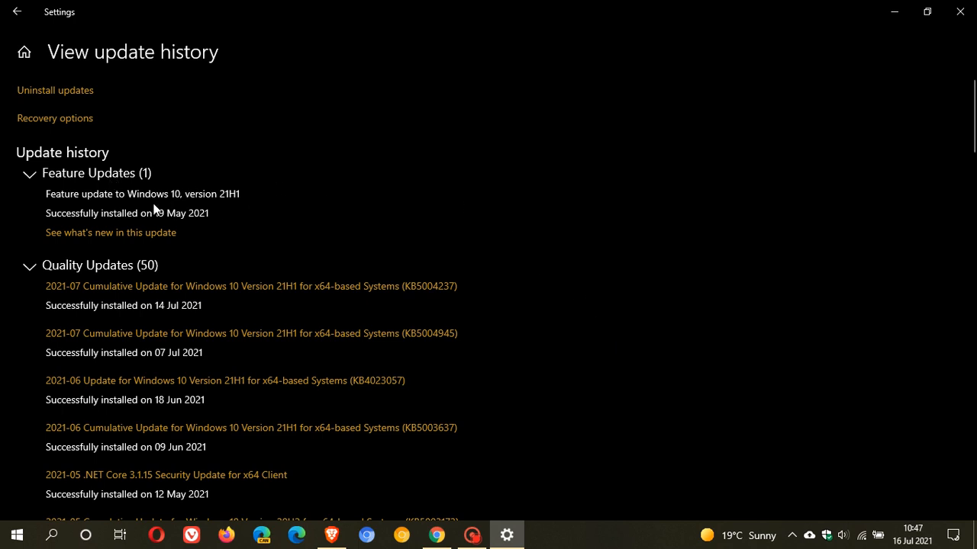
{"action": "mouse_move", "coordinate": [190, 91]}
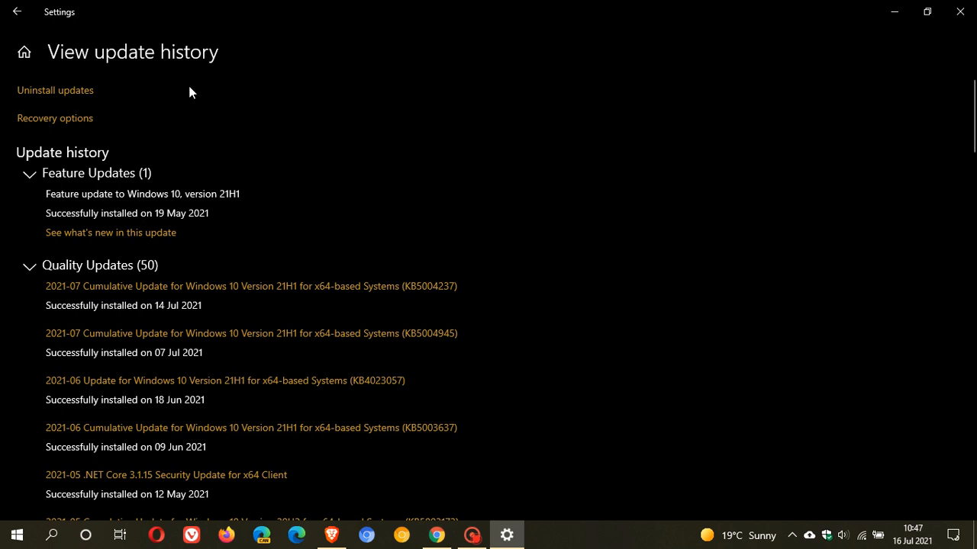
{"action": "mouse_move", "coordinate": [498, 168]}
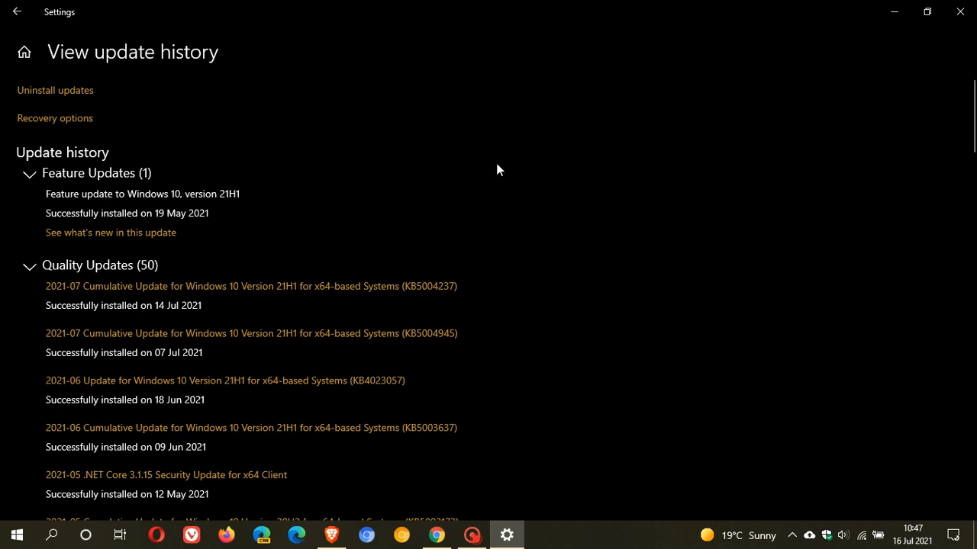
{"action": "mouse_move", "coordinate": [519, 252]}
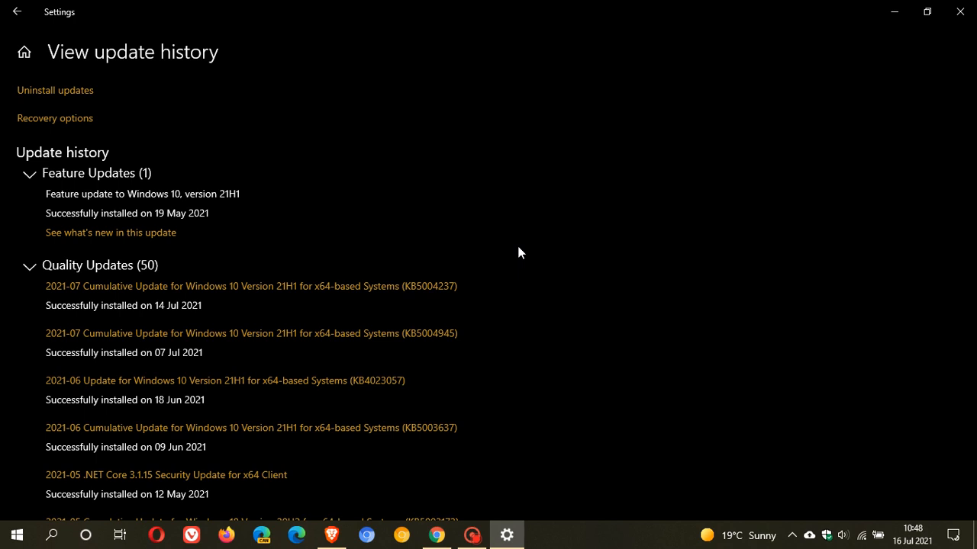
{"action": "mouse_move", "coordinate": [180, 205]}
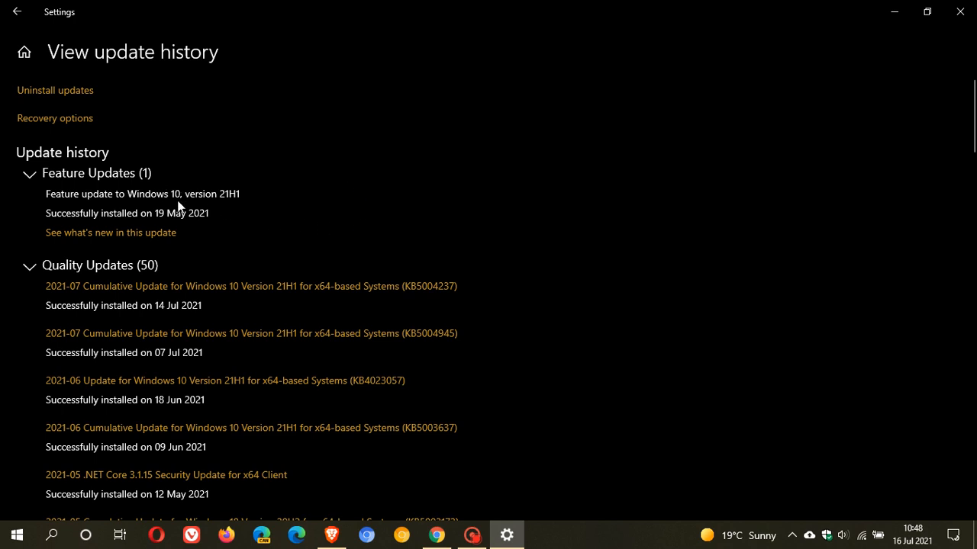
{"action": "mouse_move", "coordinate": [235, 208]}
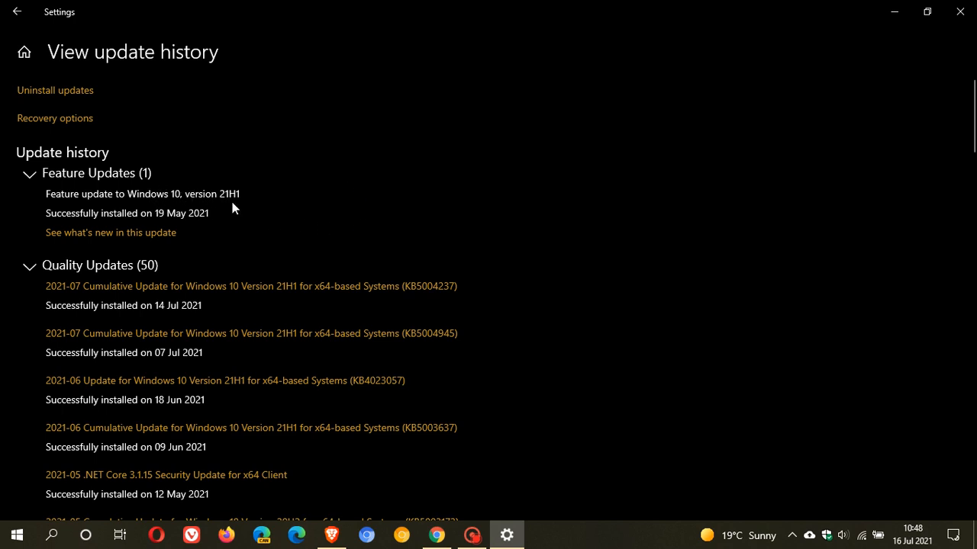
{"action": "mouse_move", "coordinate": [203, 177]}
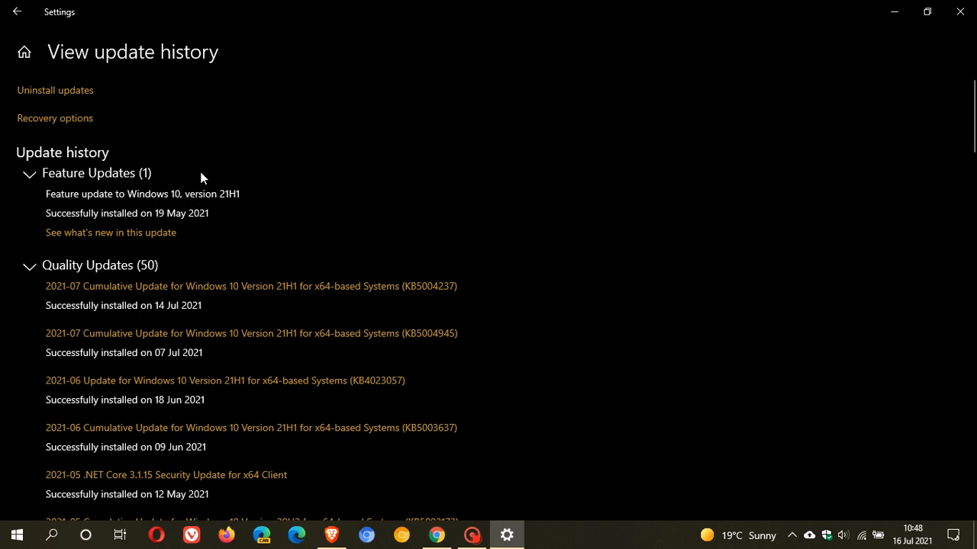
{"action": "mouse_move", "coordinate": [409, 226]}
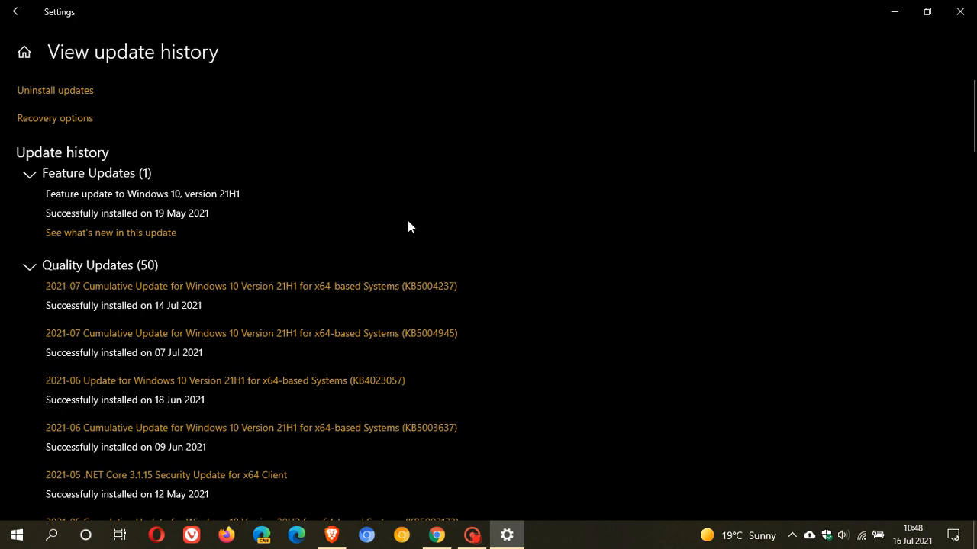
{"action": "mouse_move", "coordinate": [391, 222]}
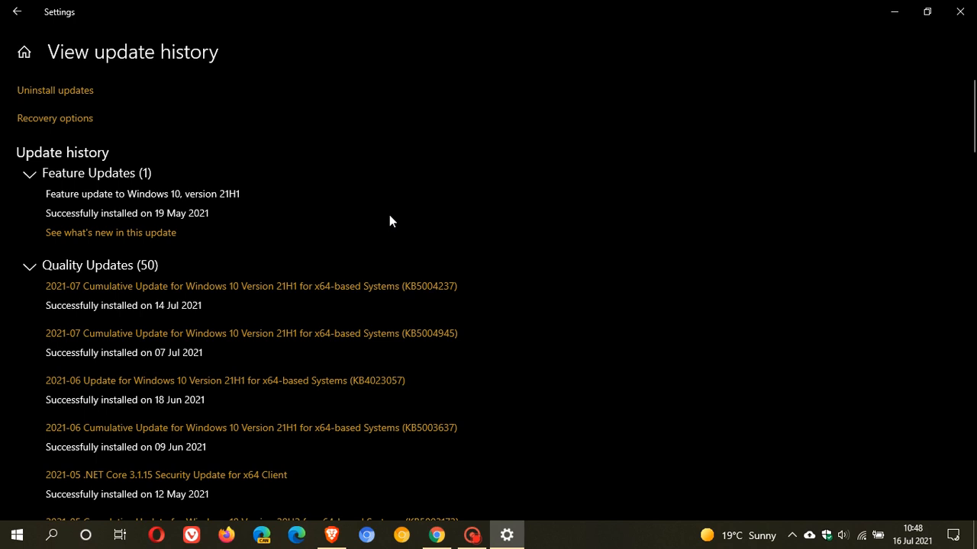
{"action": "mouse_move", "coordinate": [390, 223]}
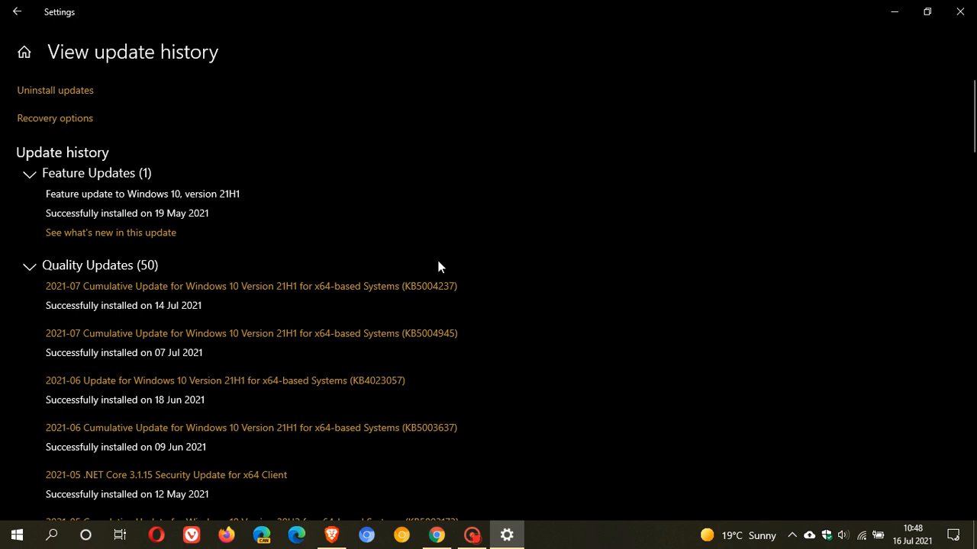
{"action": "mouse_move", "coordinate": [437, 242]}
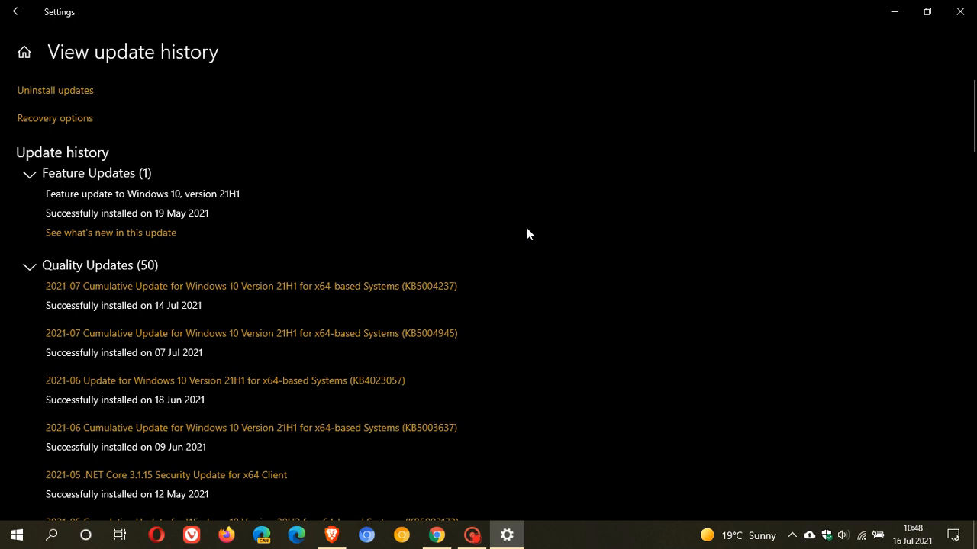
{"action": "mouse_move", "coordinate": [556, 251]}
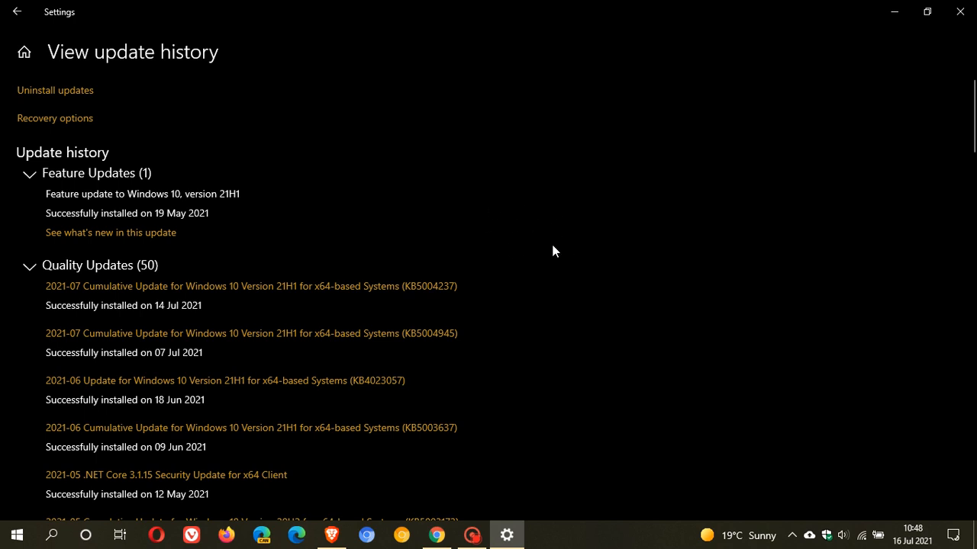
{"action": "mouse_move", "coordinate": [563, 257]}
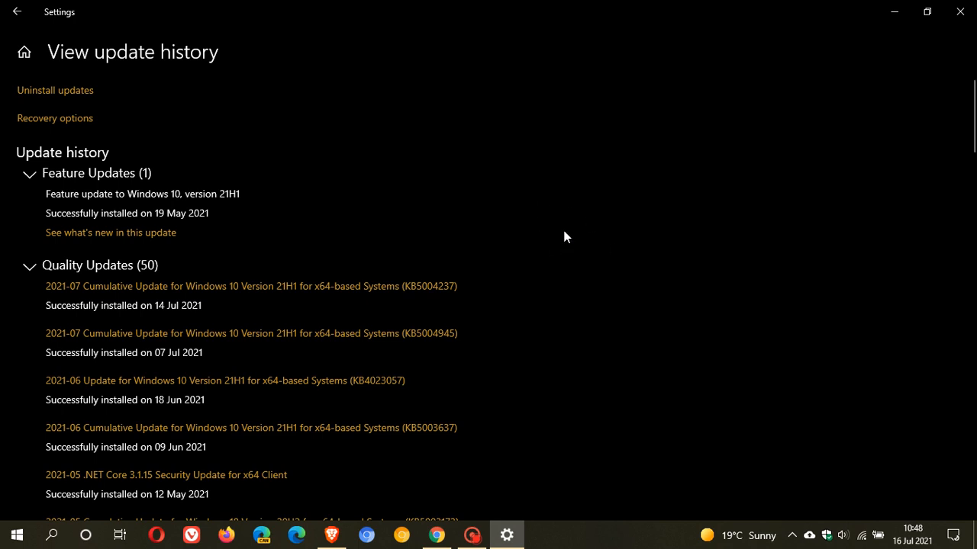
{"action": "mouse_move", "coordinate": [568, 244]}
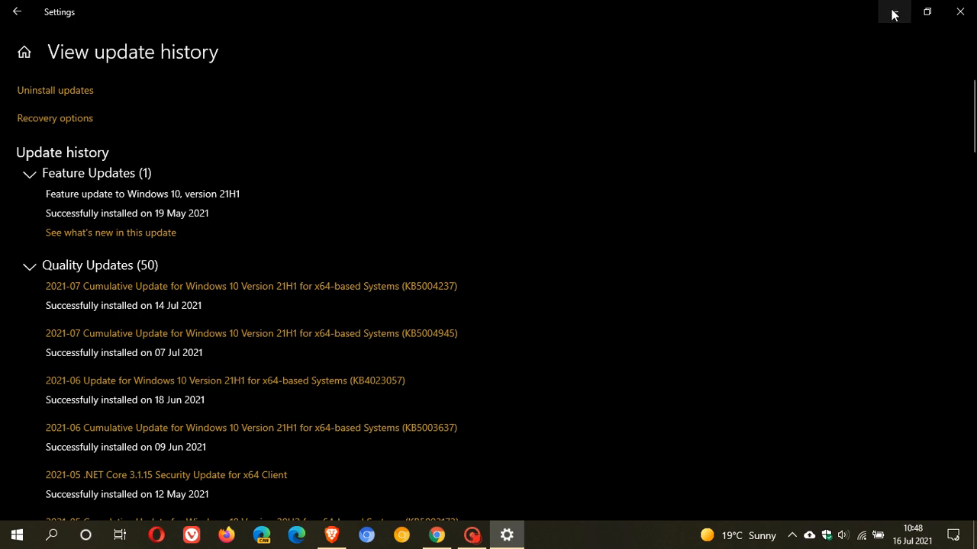
Step: Close the Settings window after reviewing the 21H1 feature update and 50 quality updates
{"action": "left_click", "coordinate": [958, 11]}
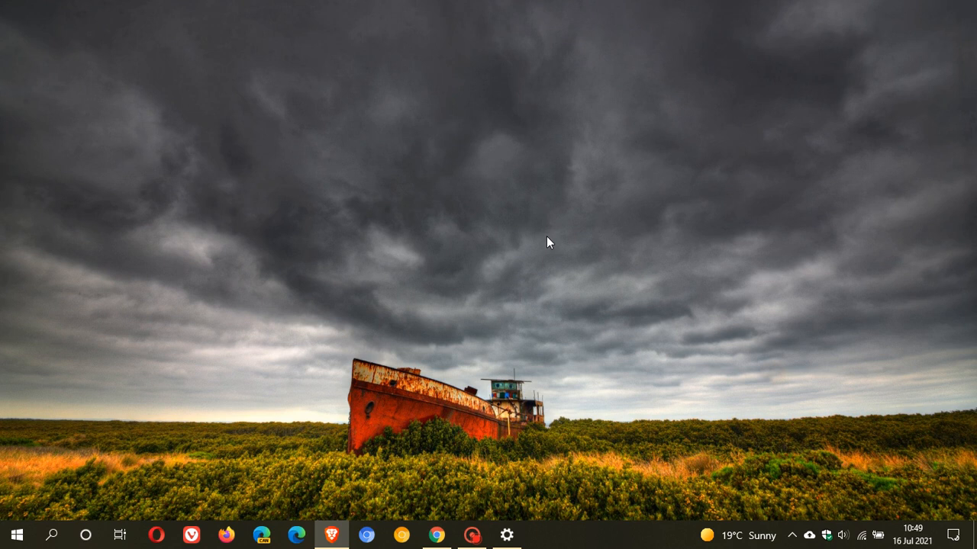
{"action": "mouse_move", "coordinate": [492, 266]}
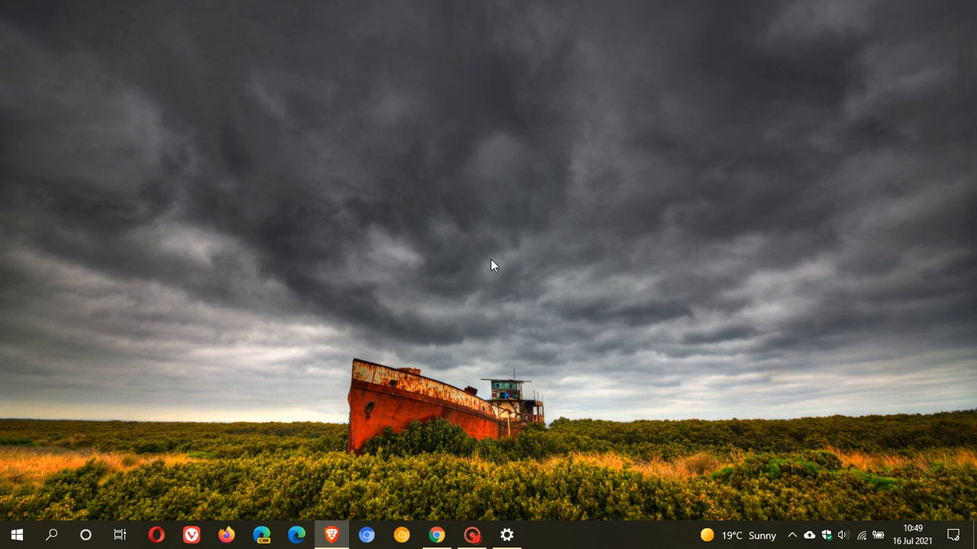
{"action": "mouse_move", "coordinate": [476, 349]}
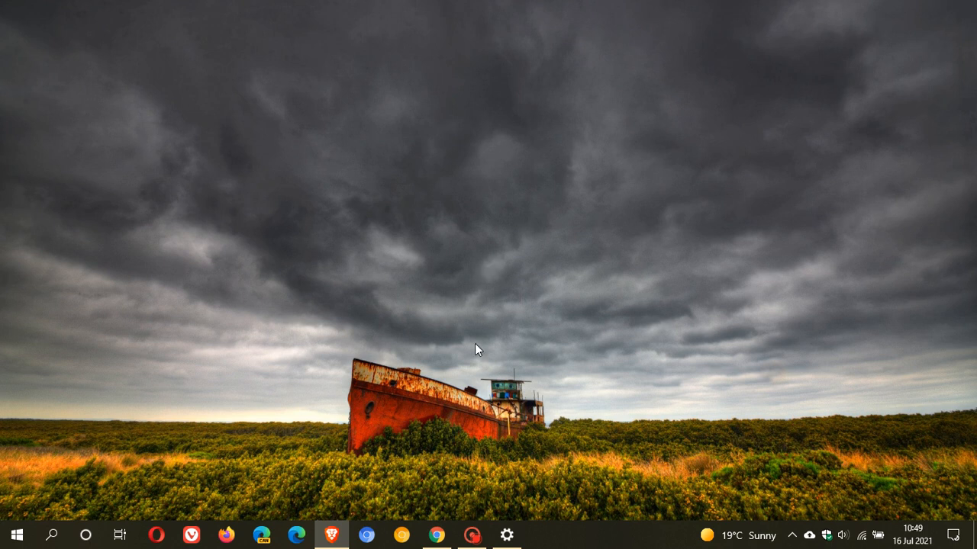
{"action": "mouse_move", "coordinate": [553, 232]}
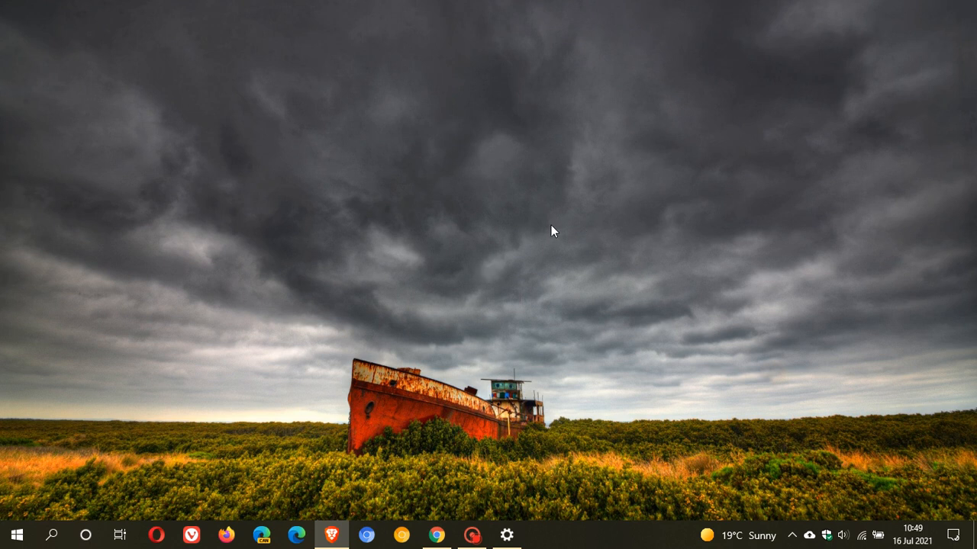